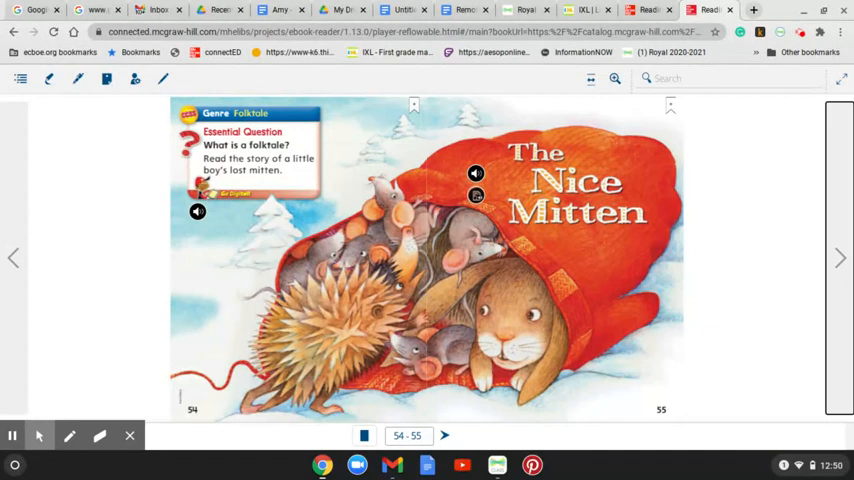
{"action": "mouse_move", "coordinate": [714, 292]}
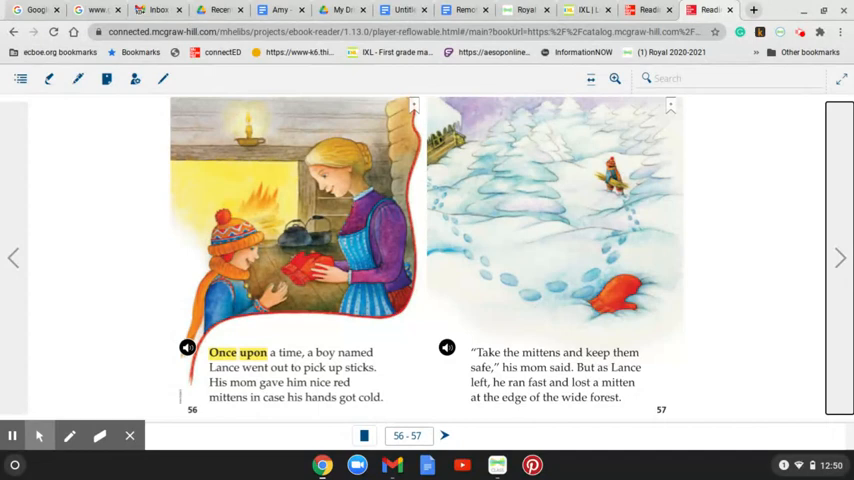
{"action": "mouse_move", "coordinate": [628, 320]}
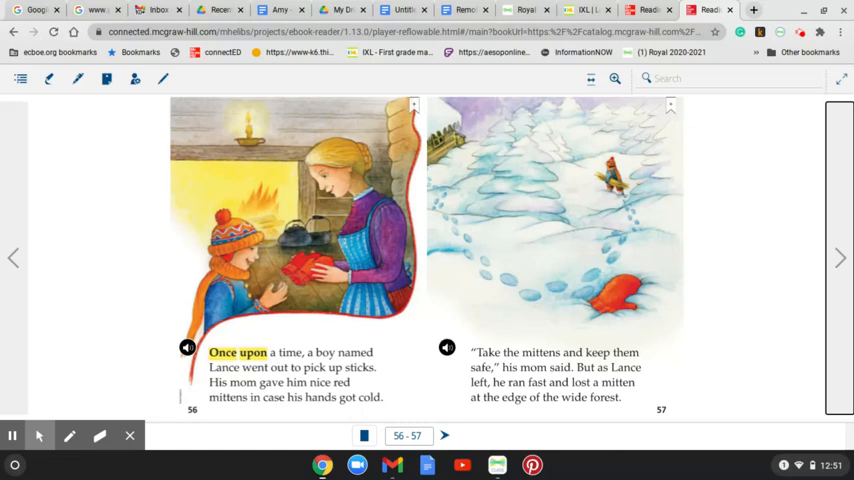
{"action": "mouse_move", "coordinate": [158, 368]}
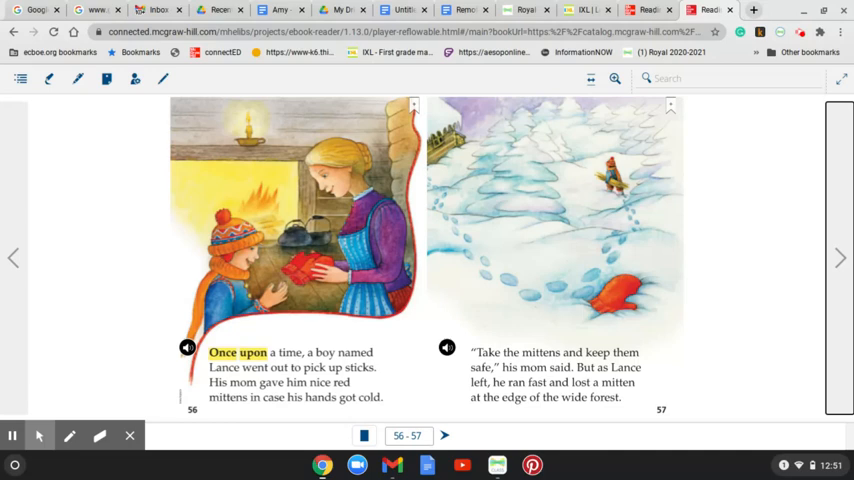
{"action": "mouse_move", "coordinate": [256, 362]}
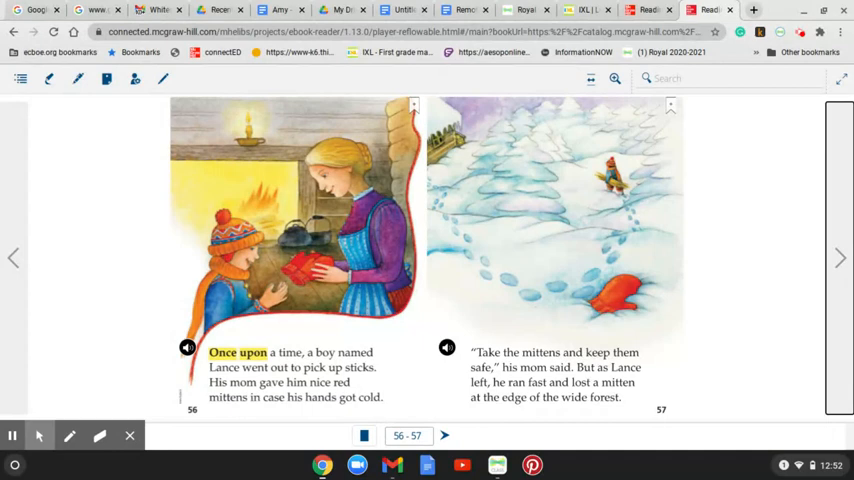
{"action": "mouse_move", "coordinate": [518, 406]}
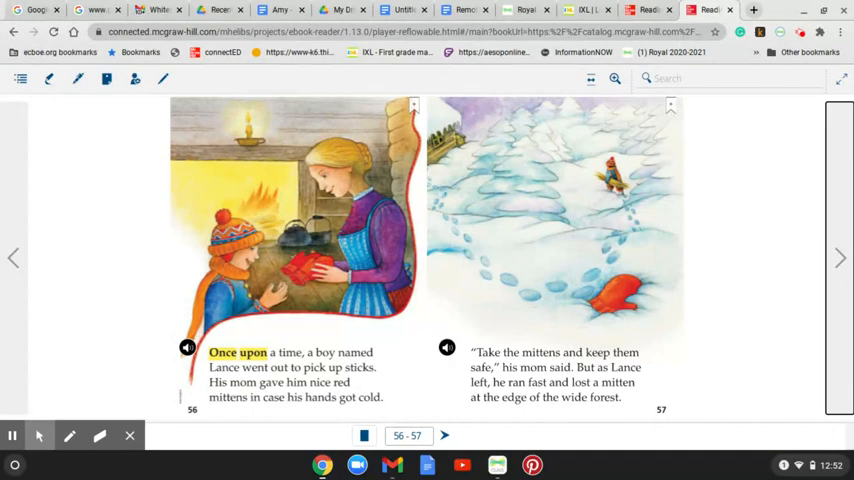
{"action": "mouse_move", "coordinate": [668, 328]}
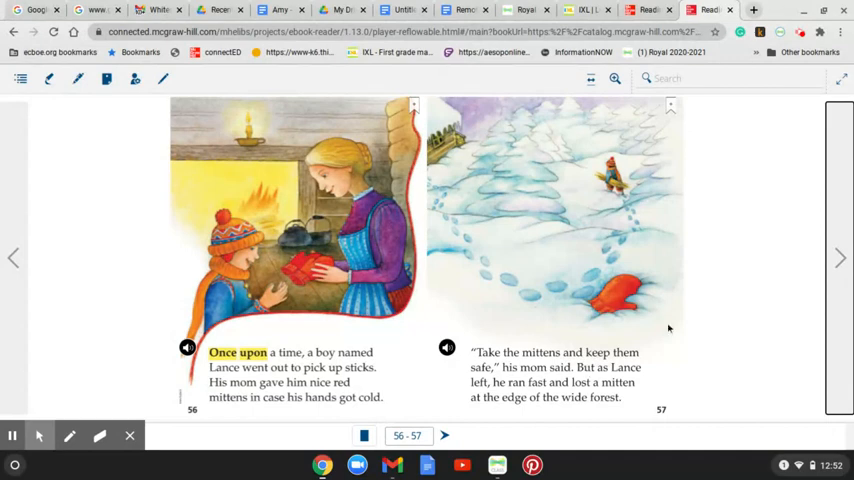
- Turn from pages 56–57 to the next spread of The Nice Mitten
{"action": "left_click", "coordinate": [840, 258]}
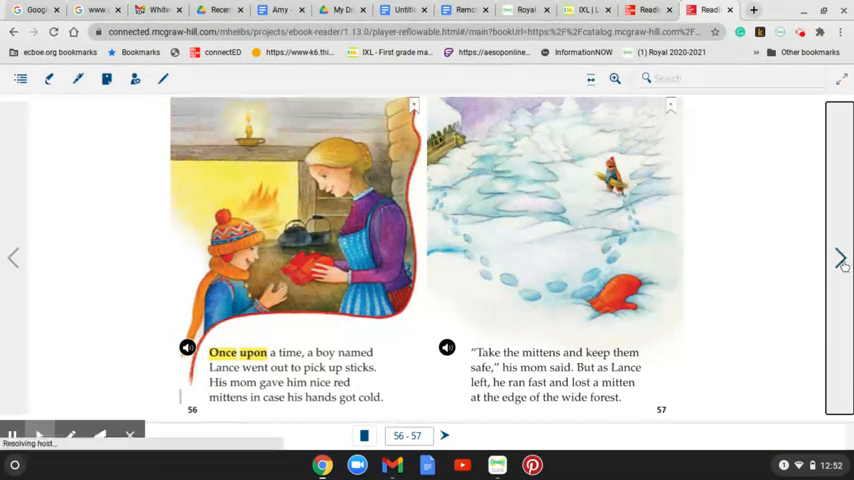
- Advance the reader to pages 58–59 with read-aloud word highlighting
{"action": "left_click", "coordinate": [840, 258]}
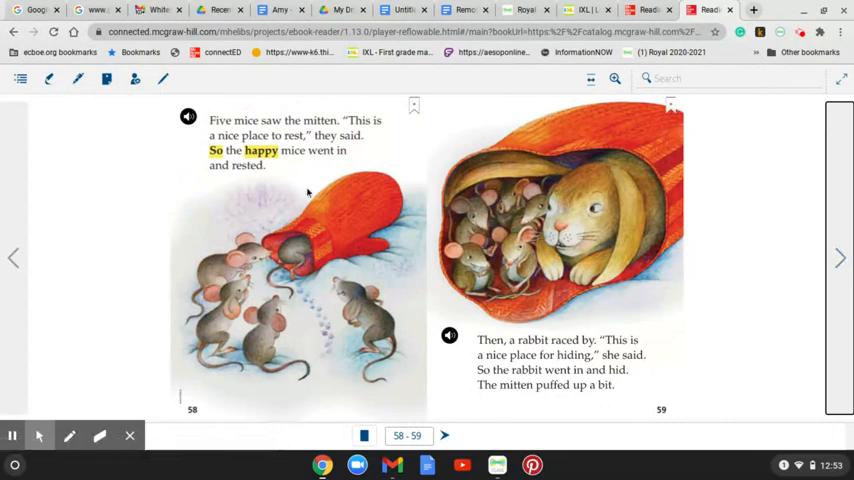
{"action": "mouse_move", "coordinate": [212, 132]}
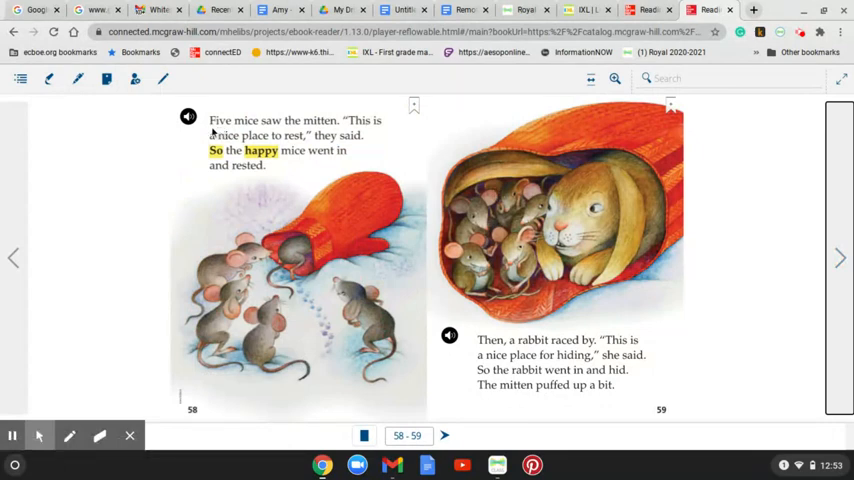
{"action": "mouse_move", "coordinate": [168, 158]}
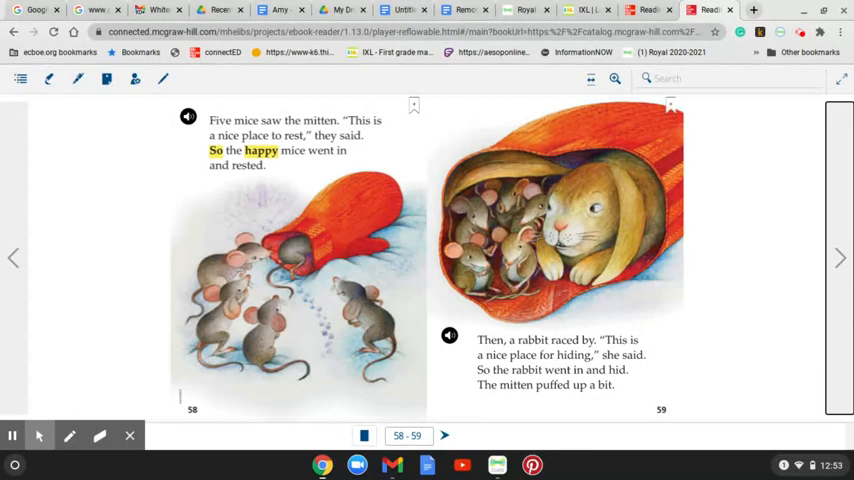
{"action": "mouse_move", "coordinate": [216, 160]}
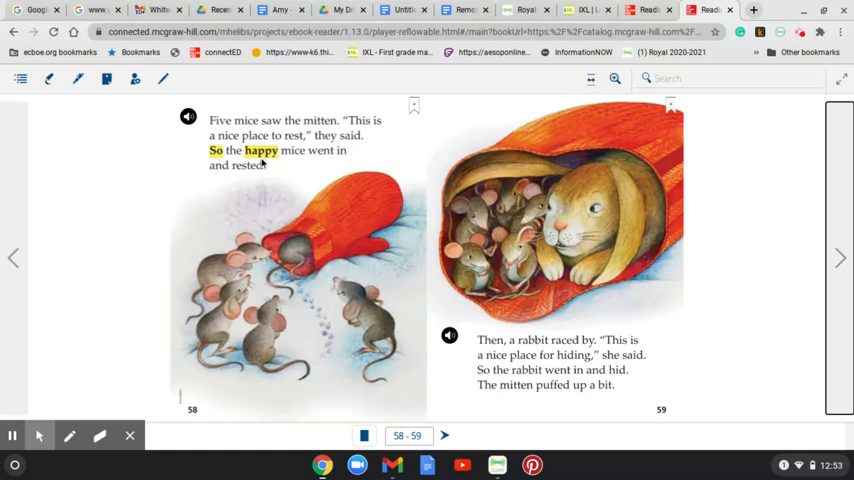
{"action": "mouse_move", "coordinate": [264, 164]}
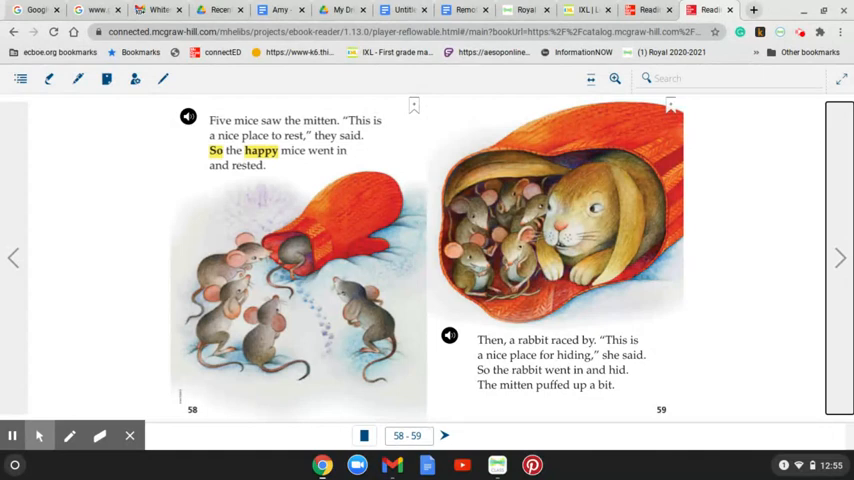
{"action": "mouse_move", "coordinate": [100, 156]}
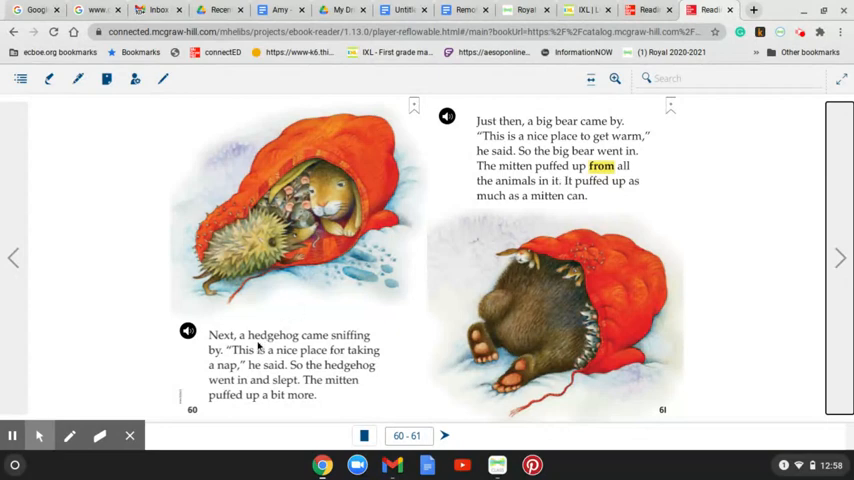
{"action": "mouse_move", "coordinate": [296, 344]}
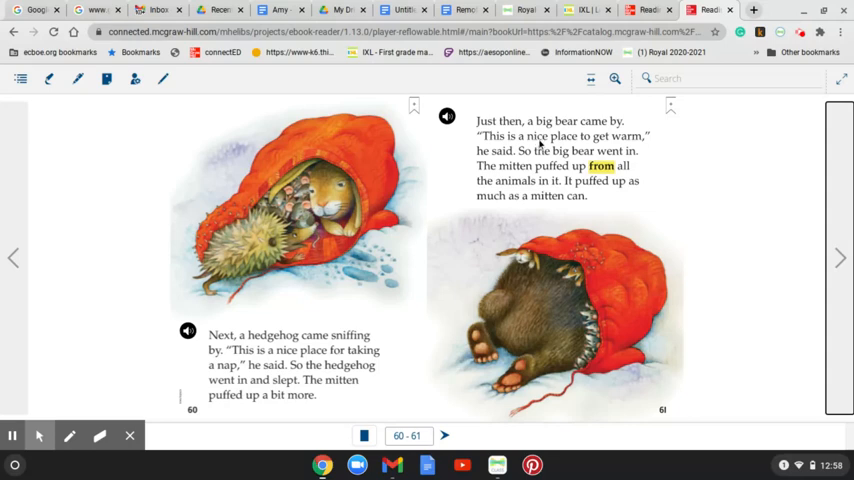
{"action": "mouse_move", "coordinate": [540, 144]}
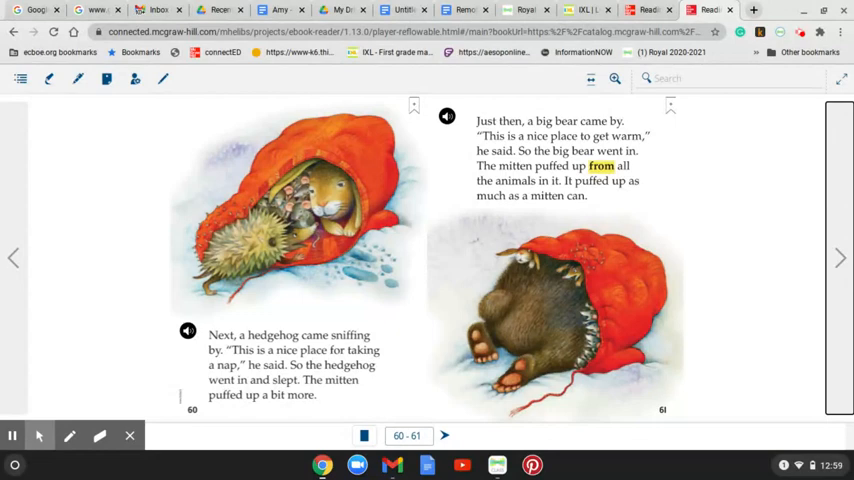
{"action": "mouse_move", "coordinate": [648, 176]}
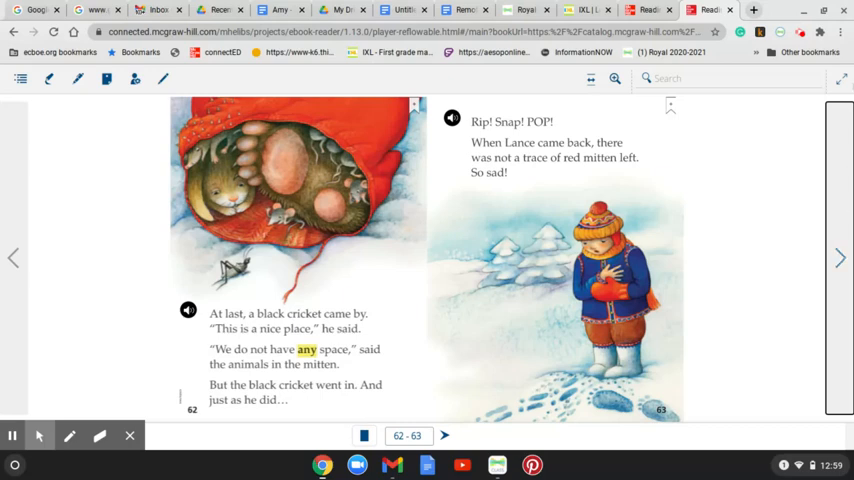
{"action": "mouse_move", "coordinate": [536, 128]}
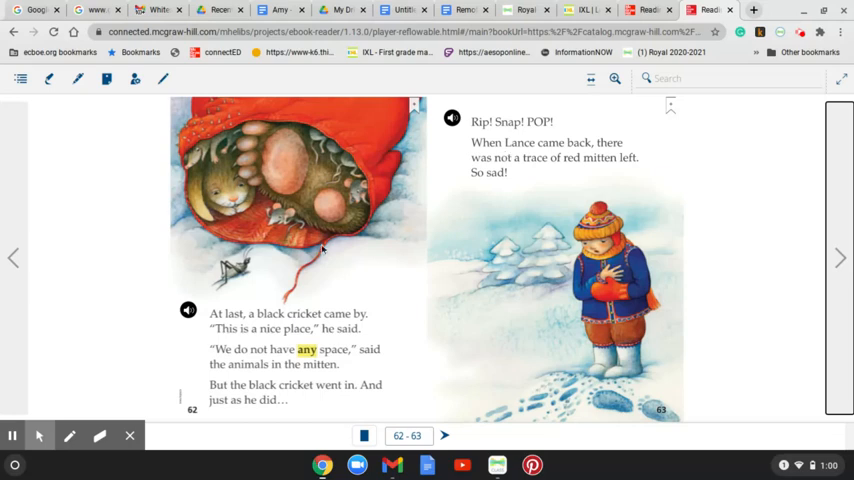
{"action": "mouse_move", "coordinate": [308, 362]}
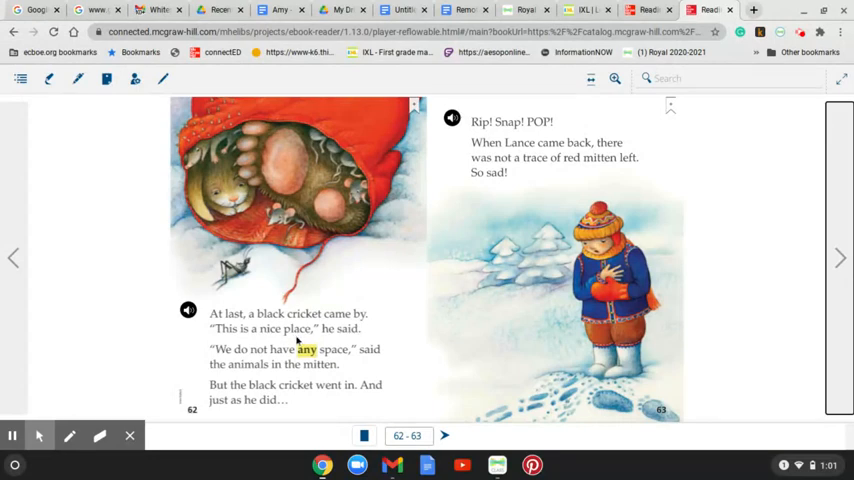
{"action": "mouse_move", "coordinate": [296, 340]}
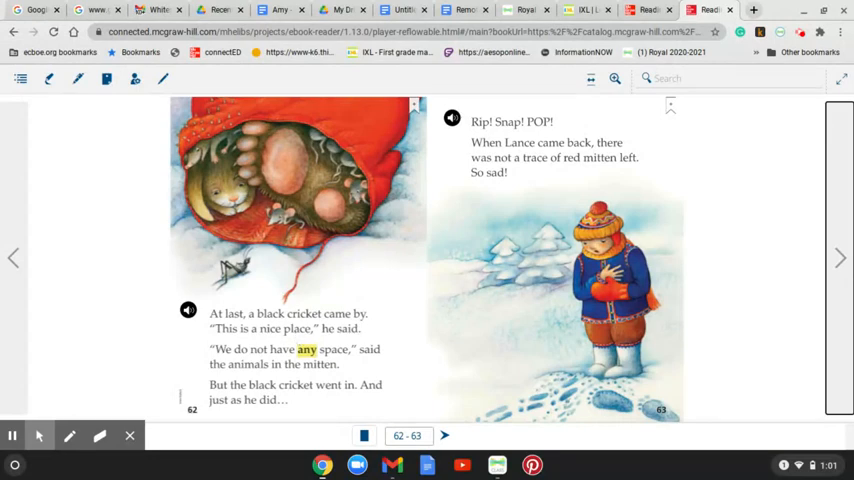